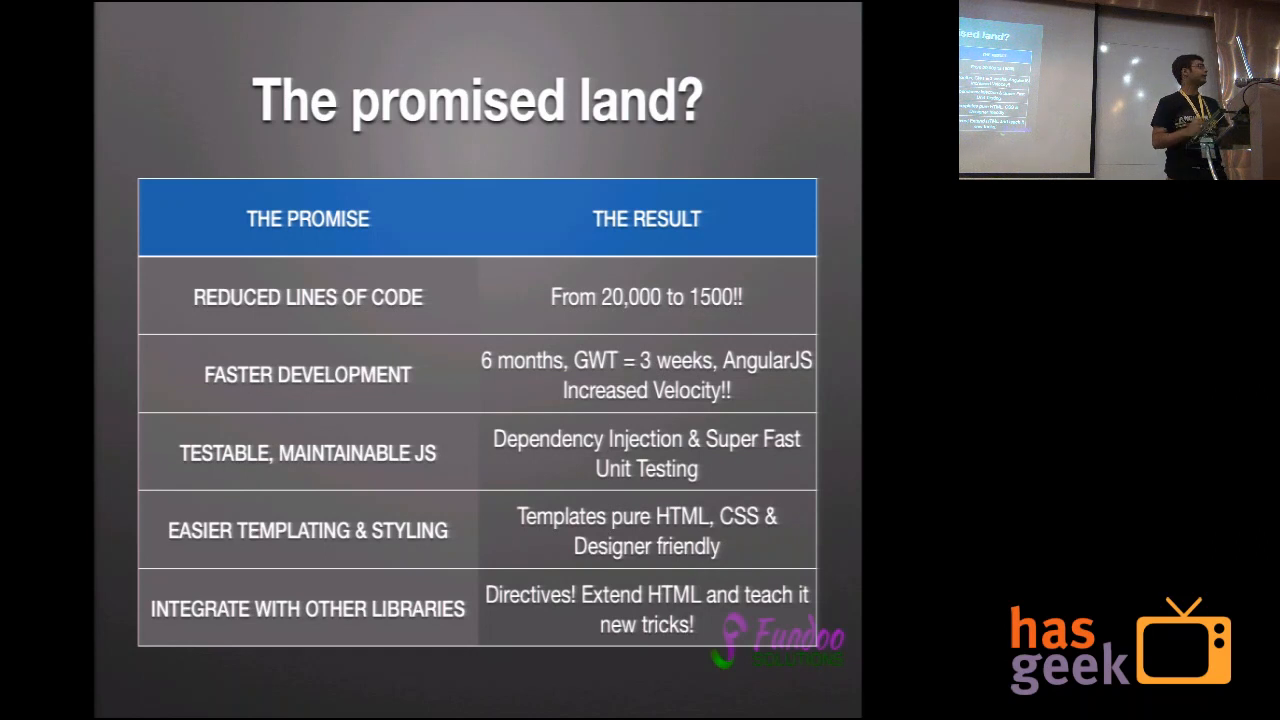
Step: Enter 'Shyam' in the angularjs.org demo's Name field so the heading reads 'Hello Shyam!'
{"action": "key", "text": "Right"}
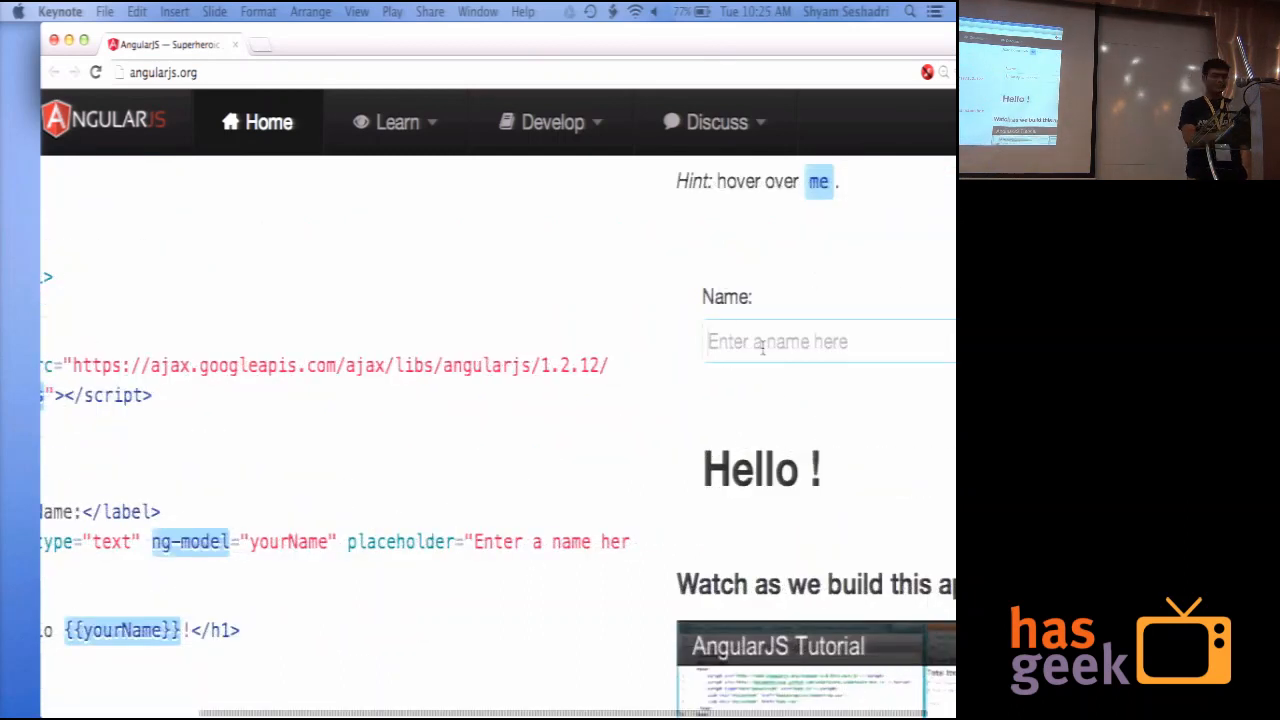
{"action": "type", "text": "Hel"}
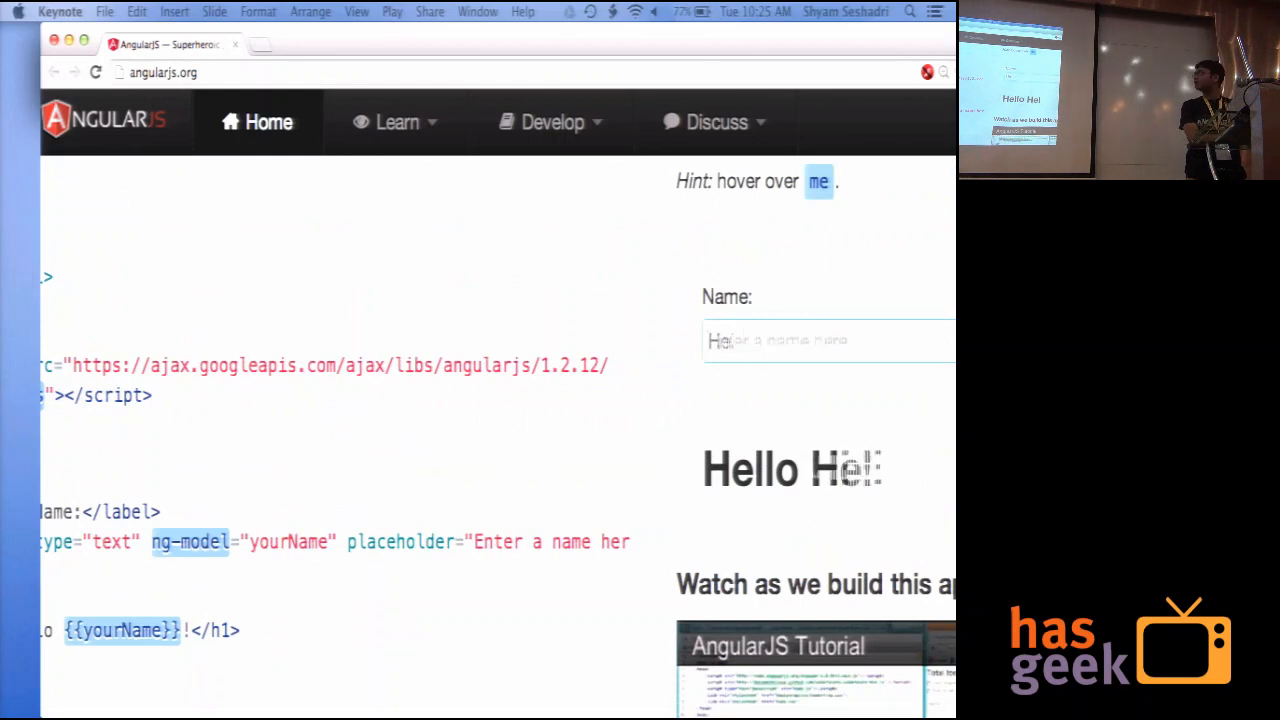
{"action": "type", "text": "Shyam"}
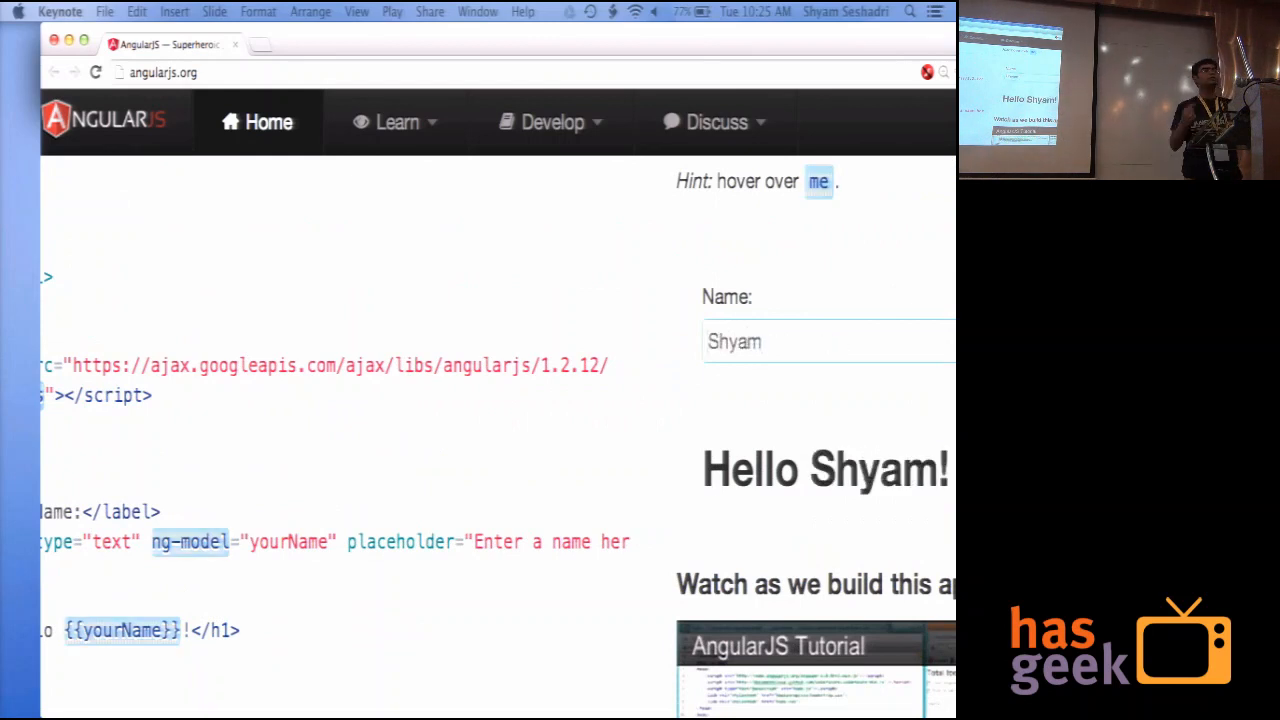